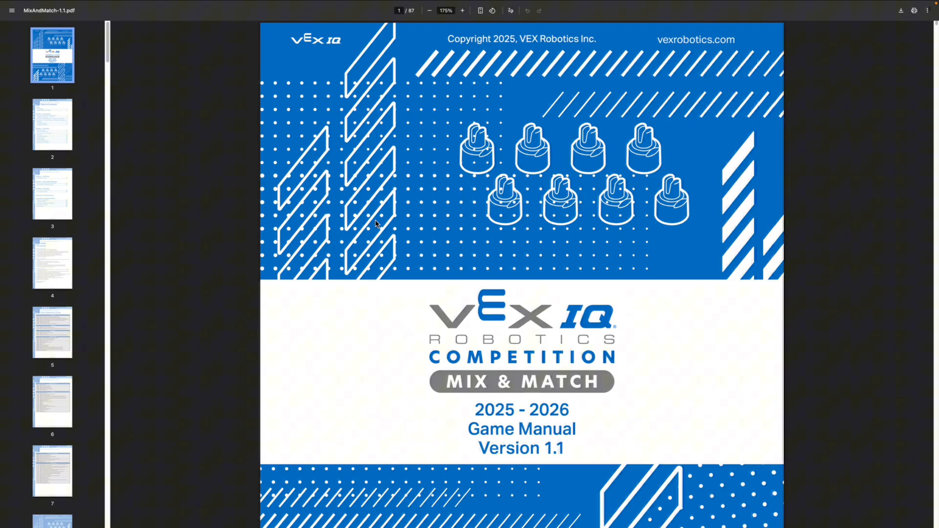
# Scroll from the cover down to the Table of Contents on page 2.
pyautogui.scroll(-3)
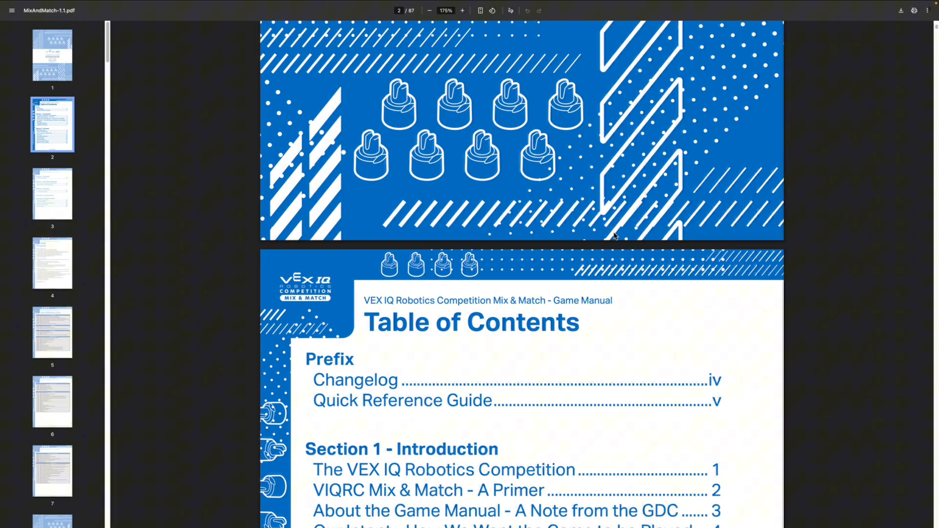
# Scroll down to page 20 to bring Figure FO-3's Drive Team and Head Referee locations into view.
pyautogui.scroll(-3)
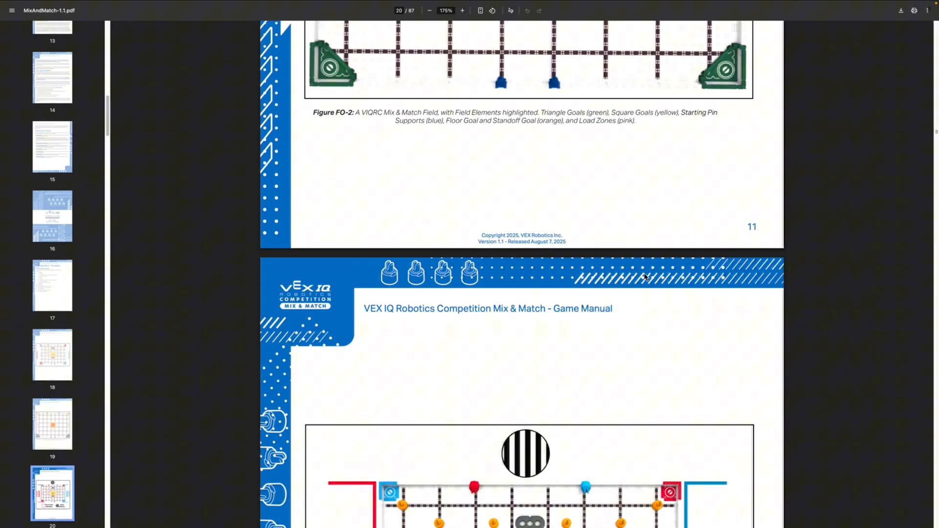
pyautogui.scroll(-3)
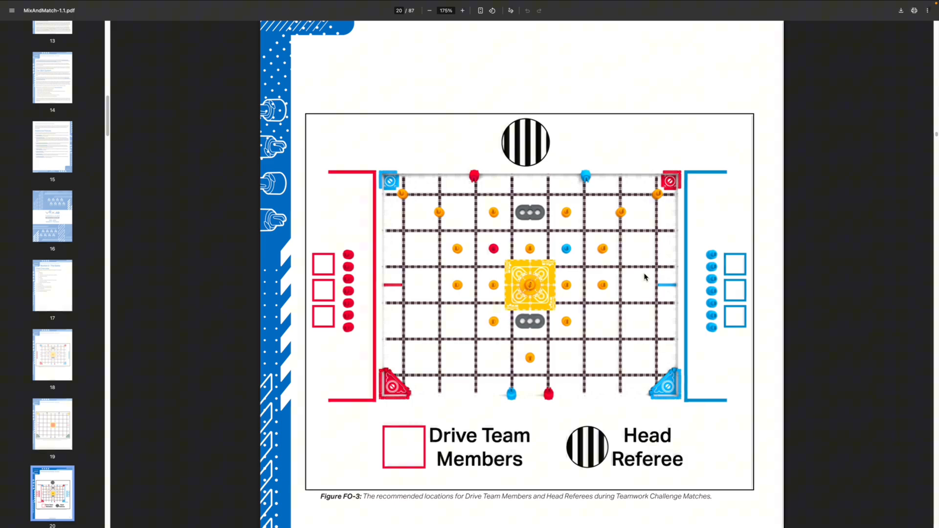
pyautogui.scroll(-3)
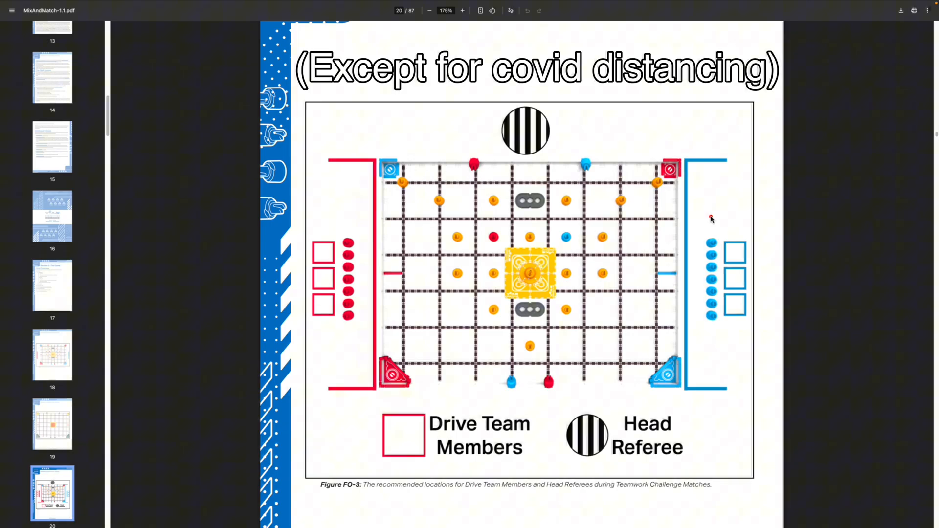
pyautogui.moveTo(725, 222); pyautogui.dragTo(710, 294)
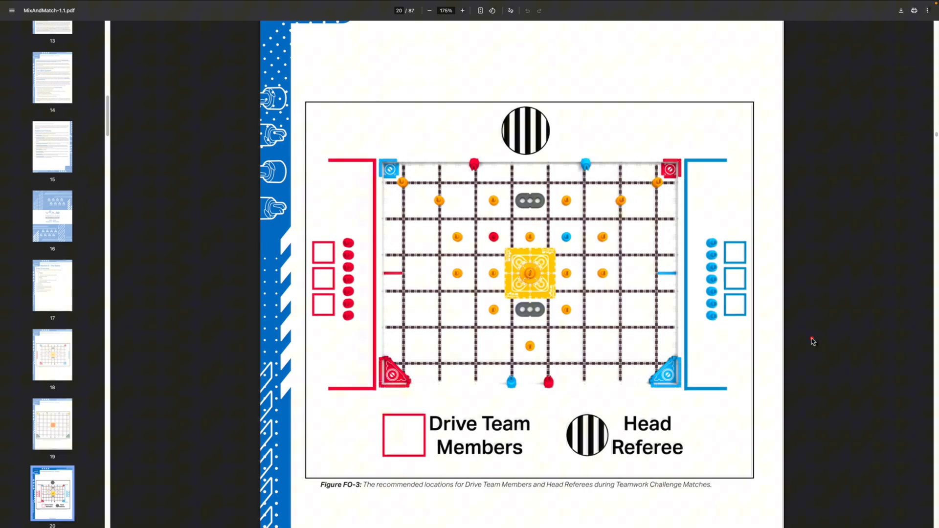
pyautogui.moveTo(806, 336)
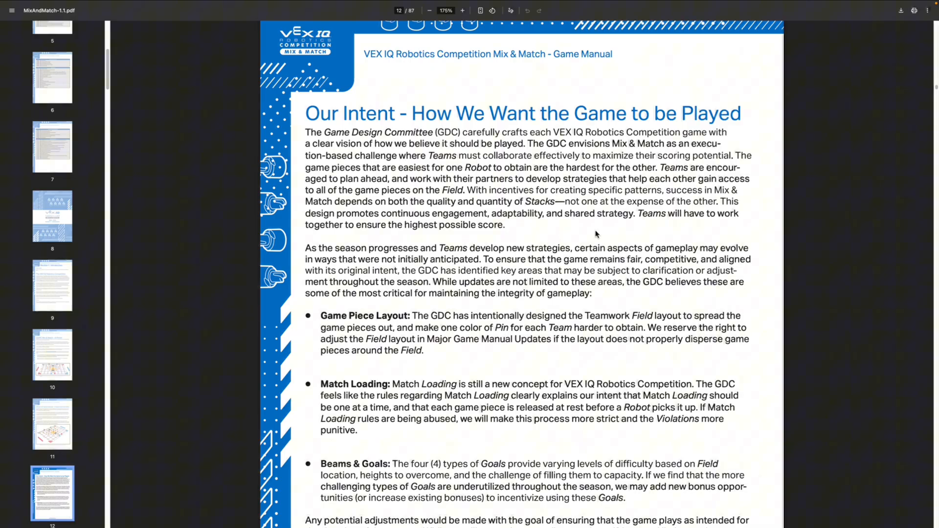
# Circle the Game Piece Layout and Match Loading bullets on the Our Intent page.
pyautogui.scroll(-3)
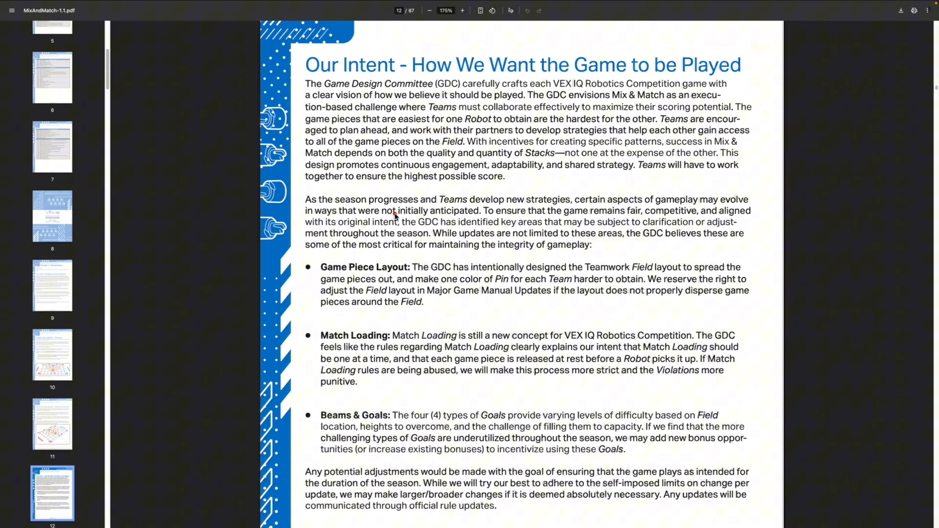
pyautogui.moveTo(514, 261)
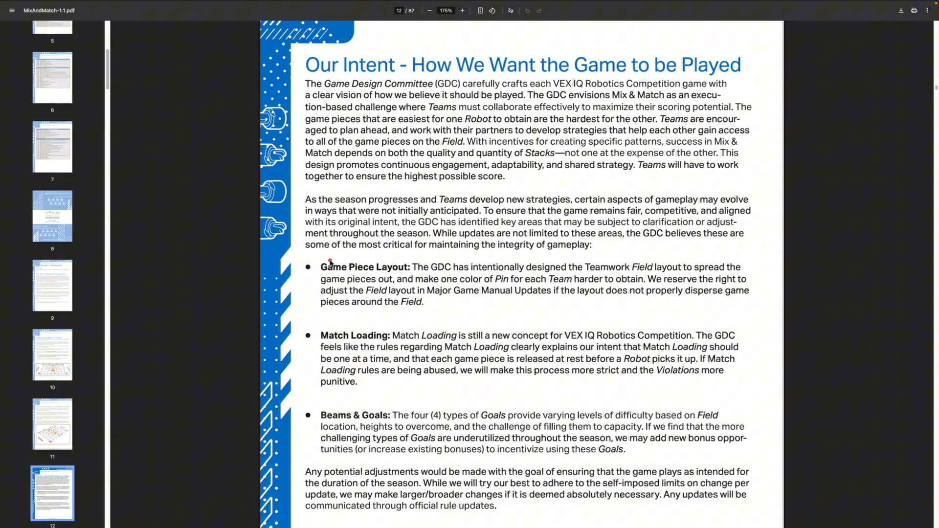
pyautogui.moveTo(305, 275); pyautogui.dragTo(425, 263)
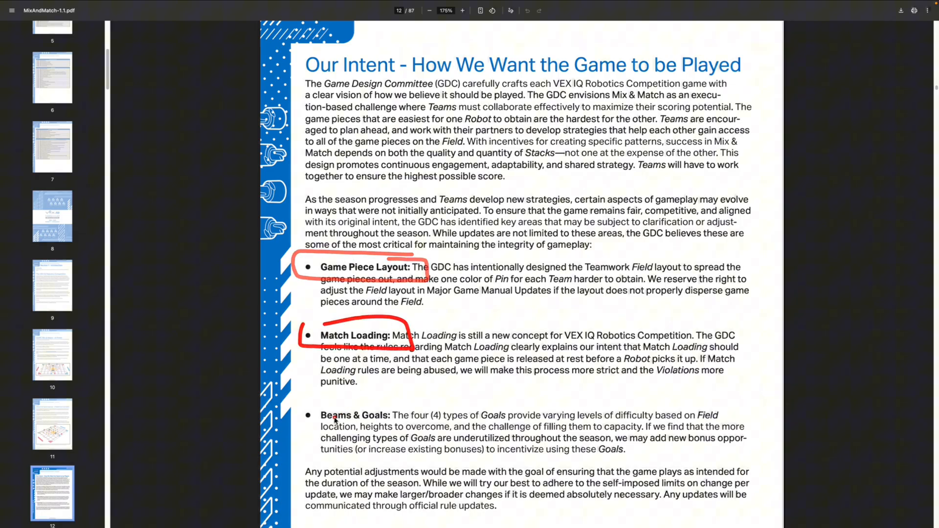
# Underline the Beams & Goals sentence on challenging Goals, new bonus opportunities and increased bonuses.
pyautogui.scroll(-3)
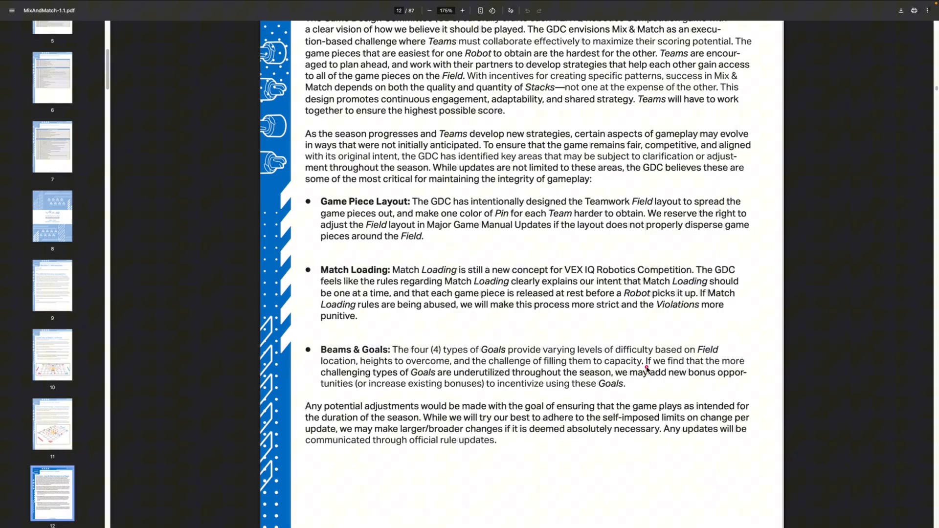
pyautogui.moveTo(646, 367); pyautogui.dragTo(745, 367)
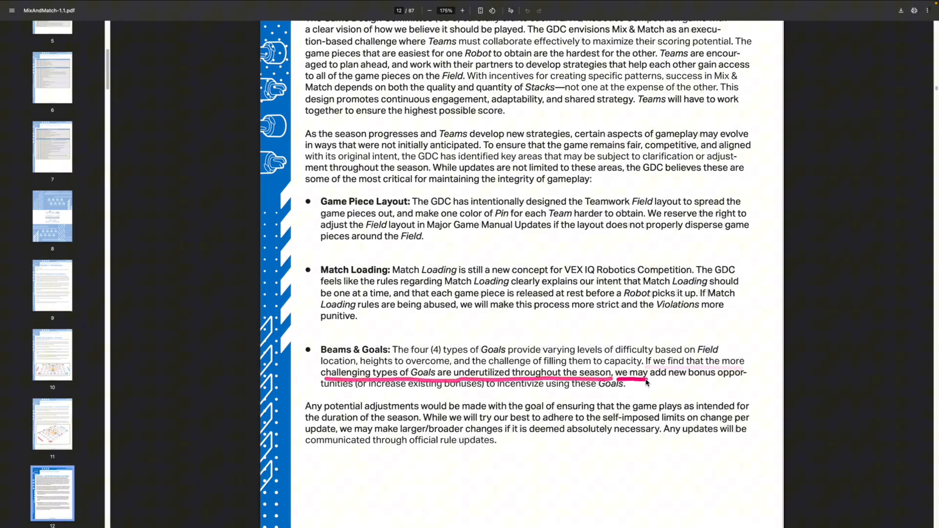
pyautogui.moveTo(647, 372); pyautogui.dragTo(749, 374)
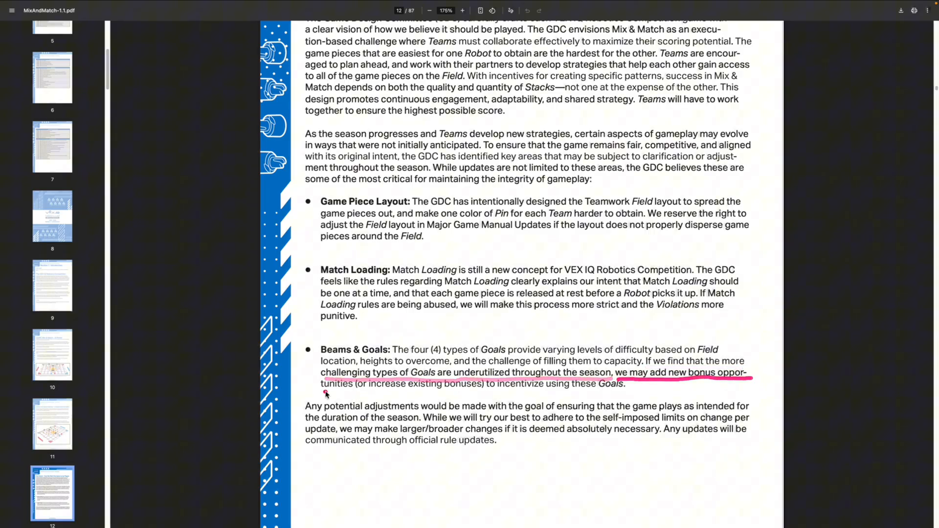
pyautogui.moveTo(322, 391); pyautogui.dragTo(487, 393)
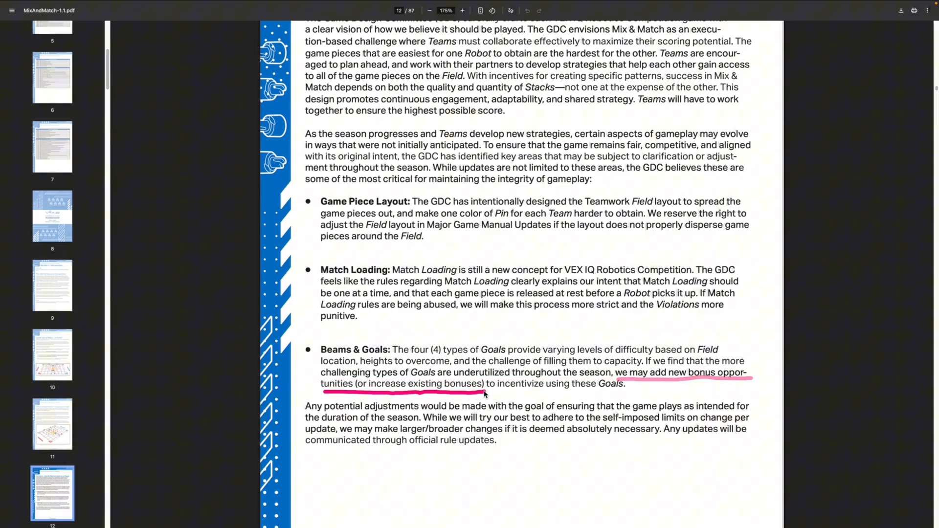
pyautogui.moveTo(494, 393); pyautogui.dragTo(625, 390)
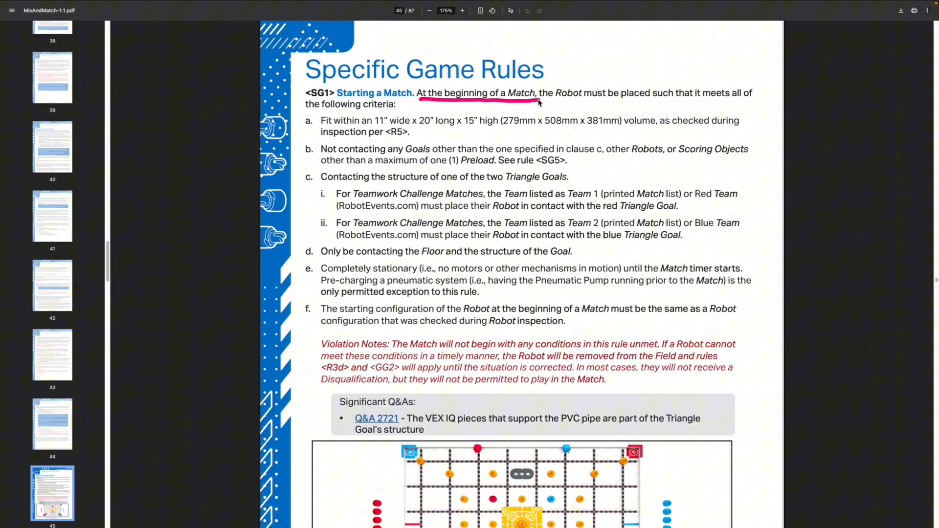
# Underline SG1's 'At the beginning of a Match' phrase and mark clause c on the Triangle Goal.
pyautogui.moveTo(544, 101); pyautogui.dragTo(689, 101)
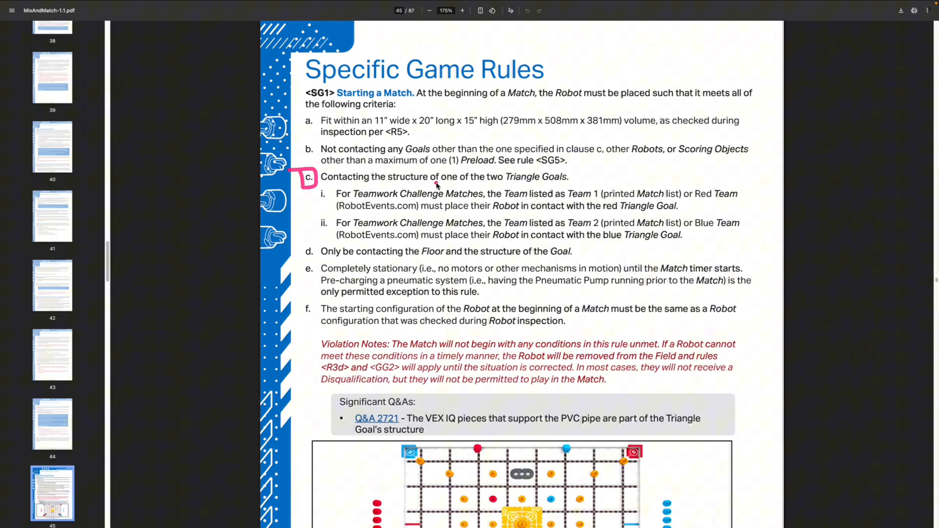
pyautogui.moveTo(353, 202); pyautogui.dragTo(438, 202)
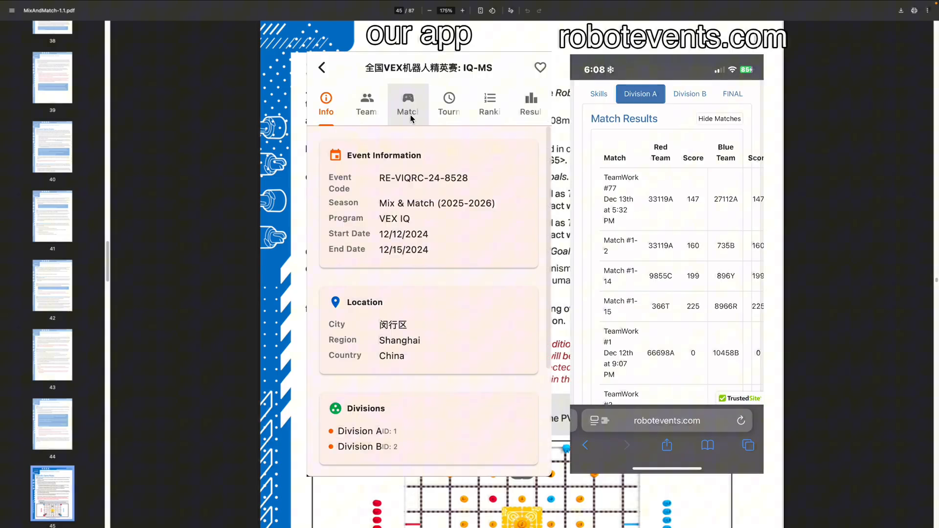
pyautogui.click(408, 102)
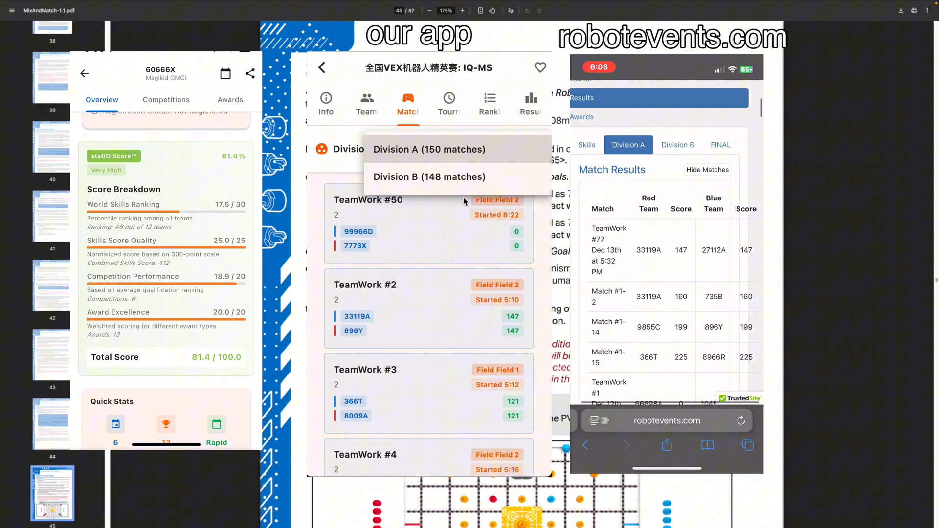
pyautogui.click(429, 176)
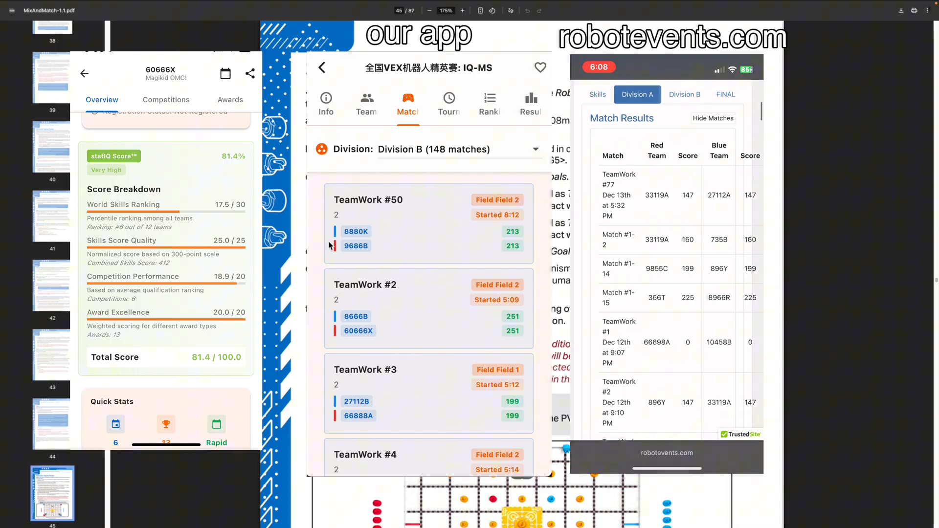
pyautogui.click(449, 104)
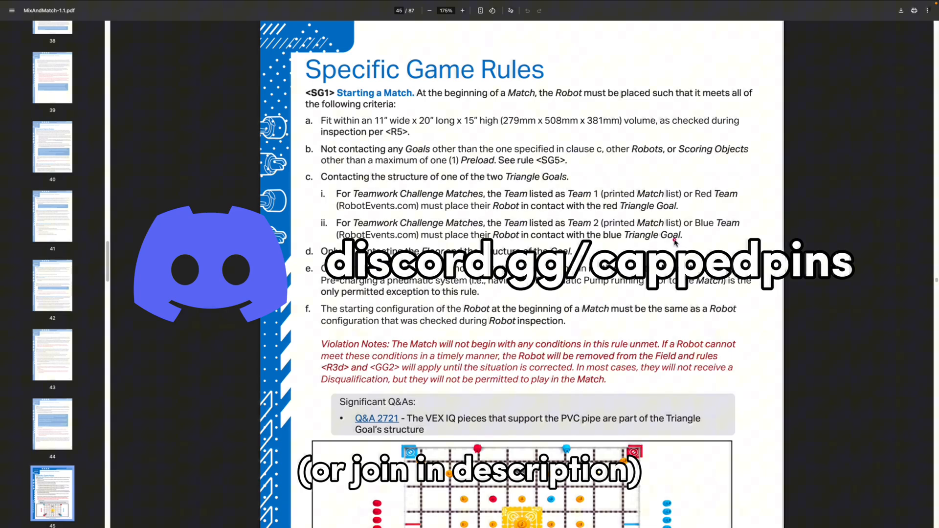
pyautogui.moveTo(301, 168); pyautogui.dragTo(677, 243)
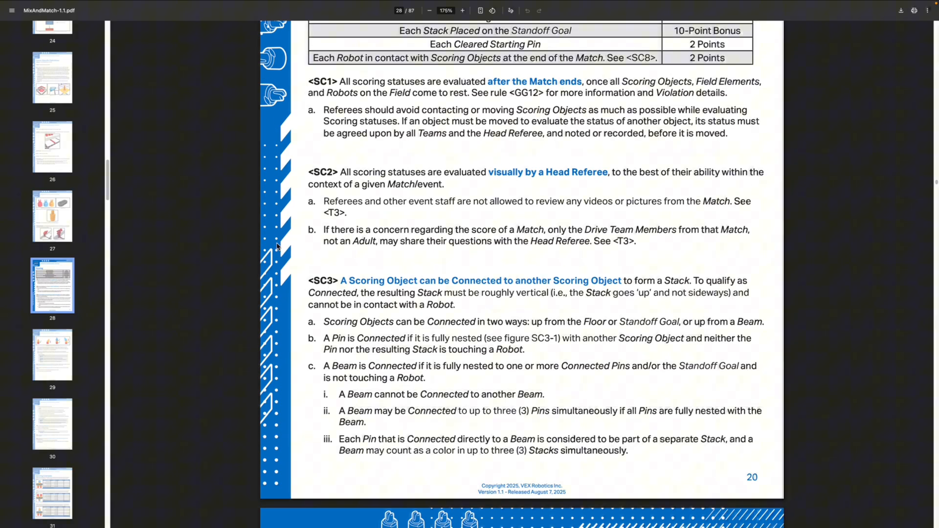
# Scroll to page 33's SE8 example and underline its Robot-contact clause and the word None.
pyautogui.scroll(-3)
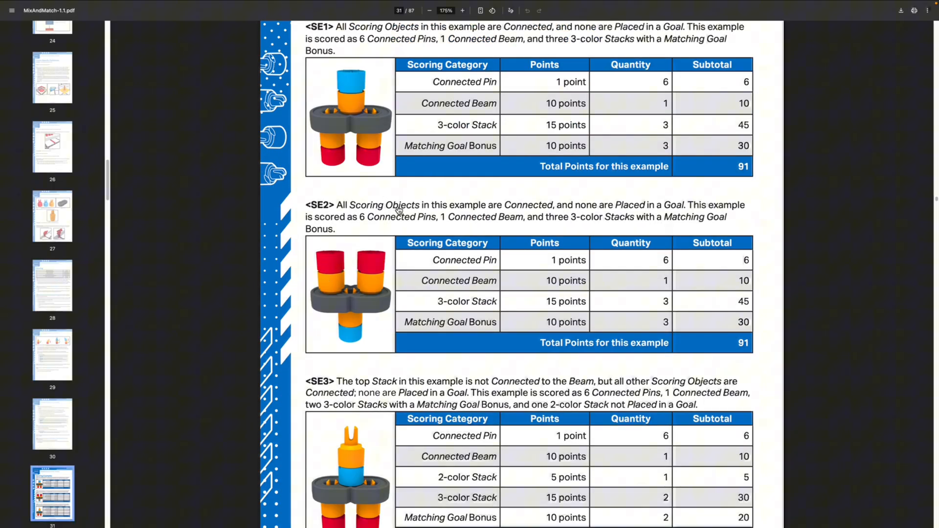
pyautogui.scroll(-3)
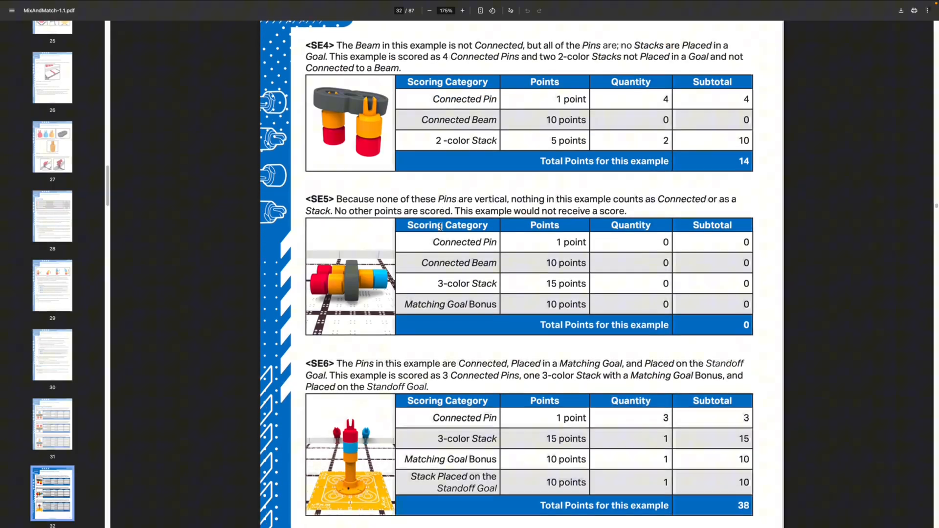
pyautogui.scroll(-3)
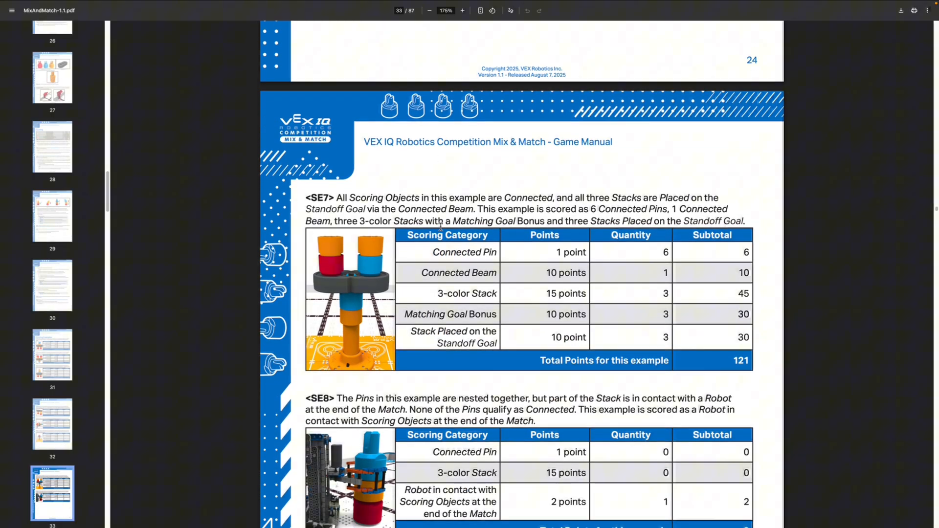
pyautogui.scroll(-3)
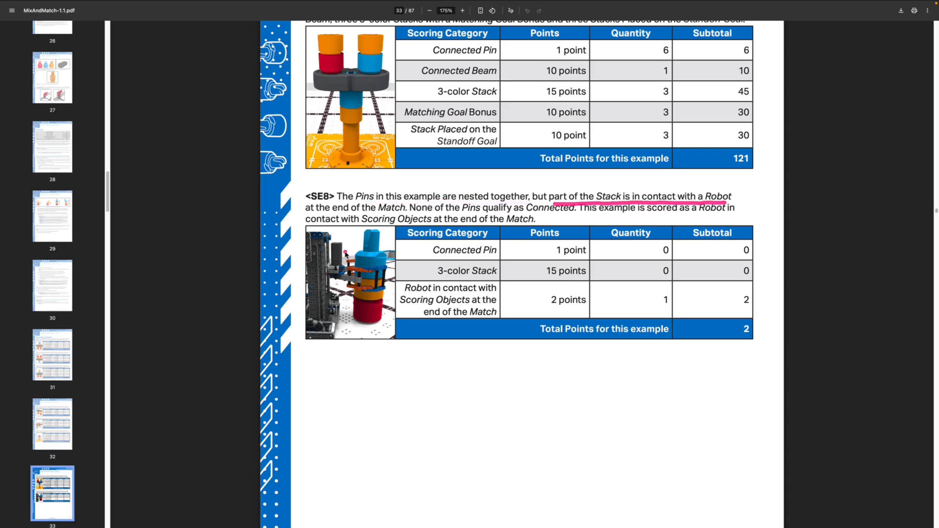
pyautogui.moveTo(344, 252); pyautogui.dragTo(371, 290)
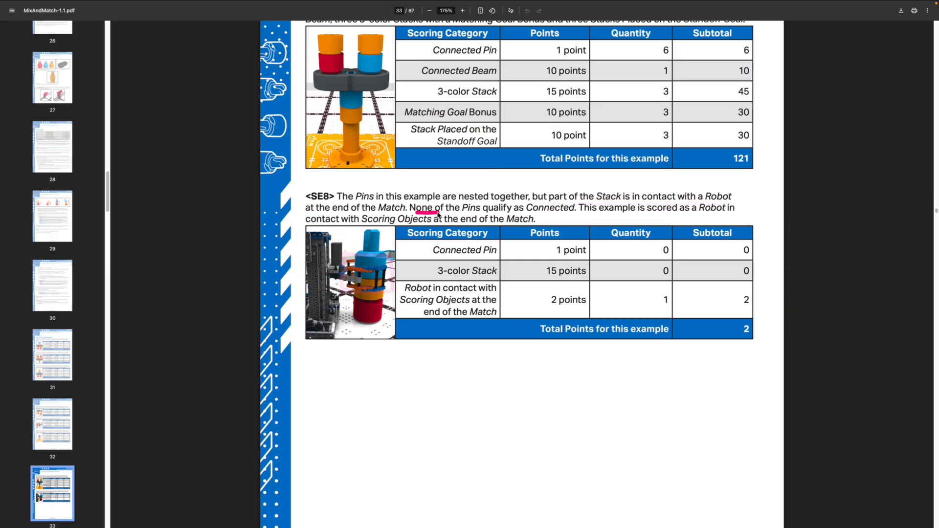
pyautogui.moveTo(415, 213); pyautogui.dragTo(575, 208)
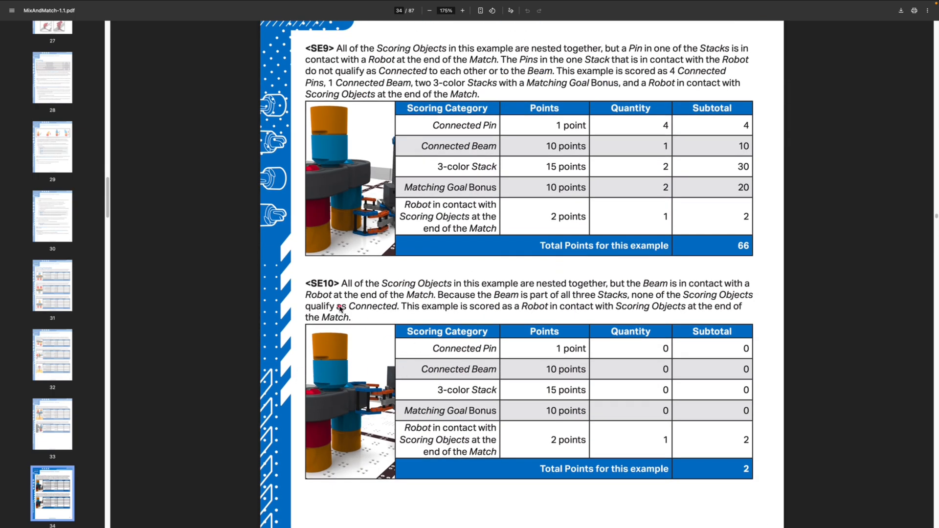
pyautogui.moveTo(341, 308)
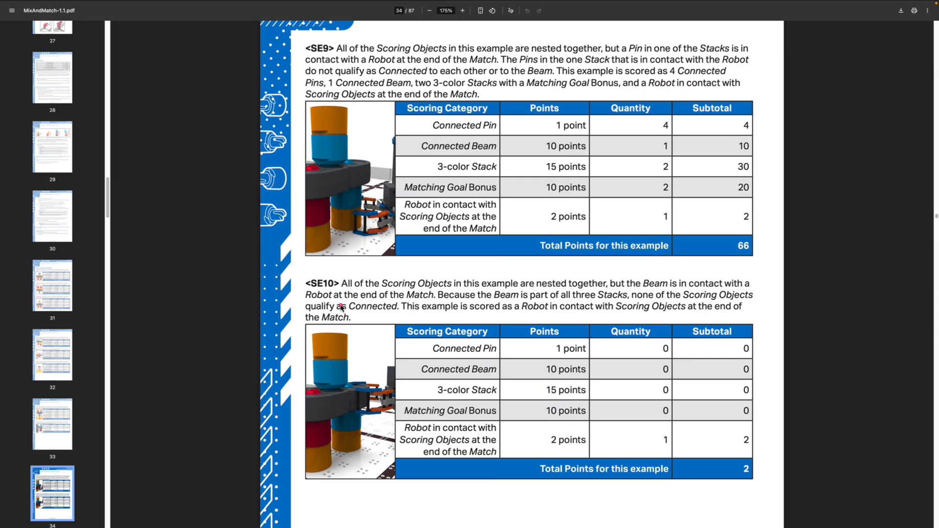
pyautogui.moveTo(377, 249)
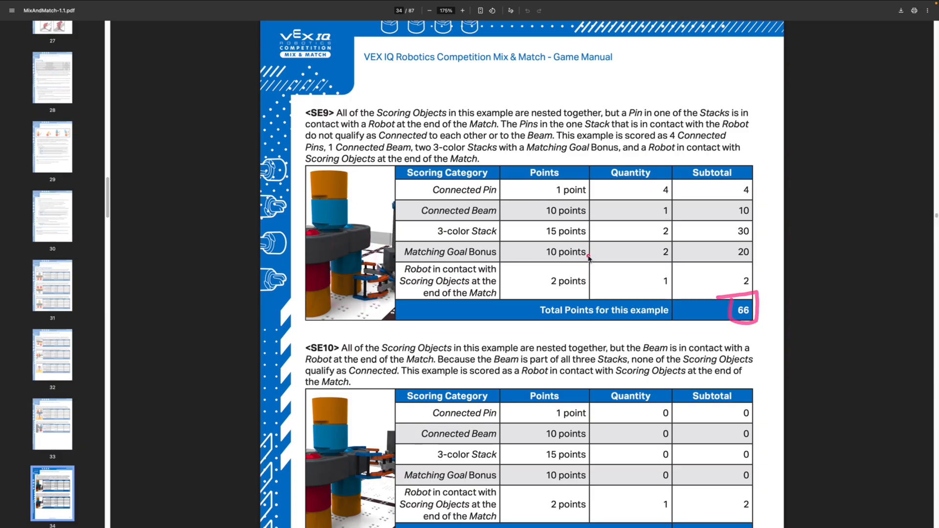
# In SE10 on page 34, circle the Beam touching the Robot and cross out the Pins.
pyautogui.scroll(-3)
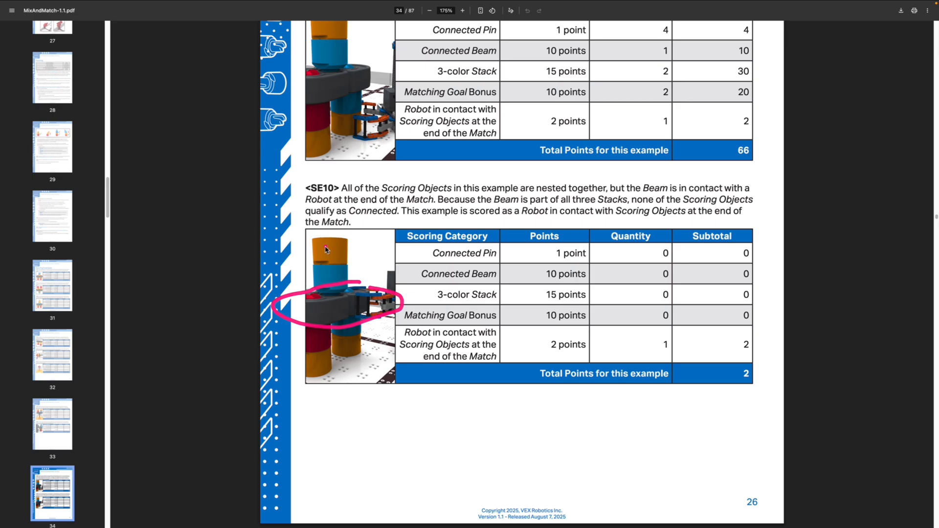
pyautogui.moveTo(312, 245); pyautogui.dragTo(333, 365)
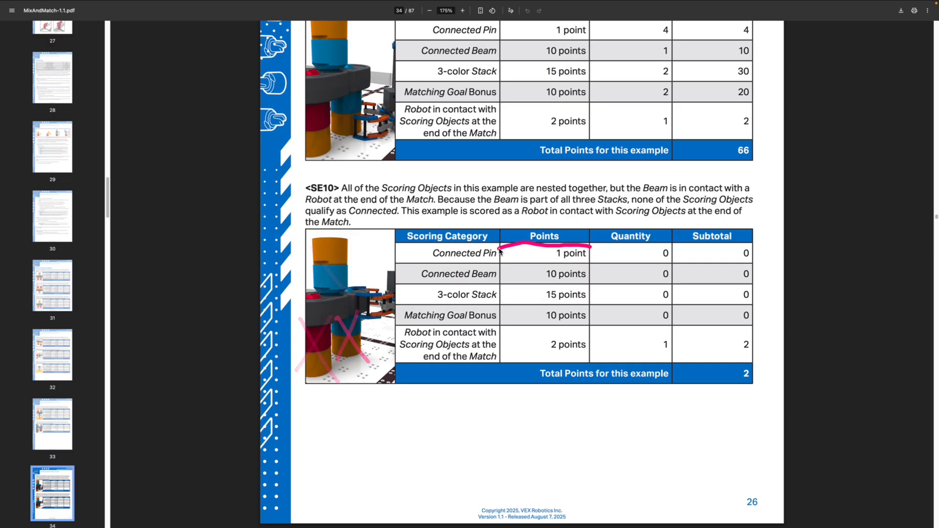
pyautogui.moveTo(506, 248); pyautogui.dragTo(590, 318)
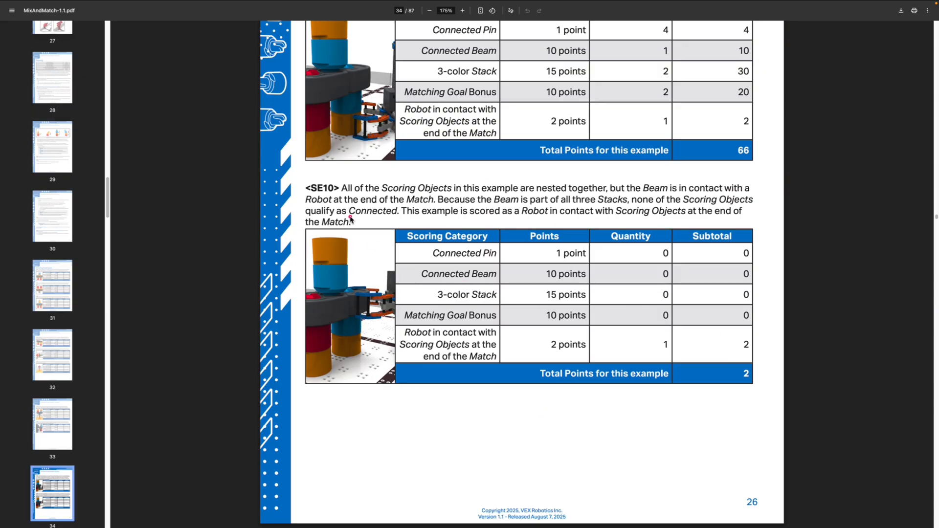
pyautogui.moveTo(346, 259)
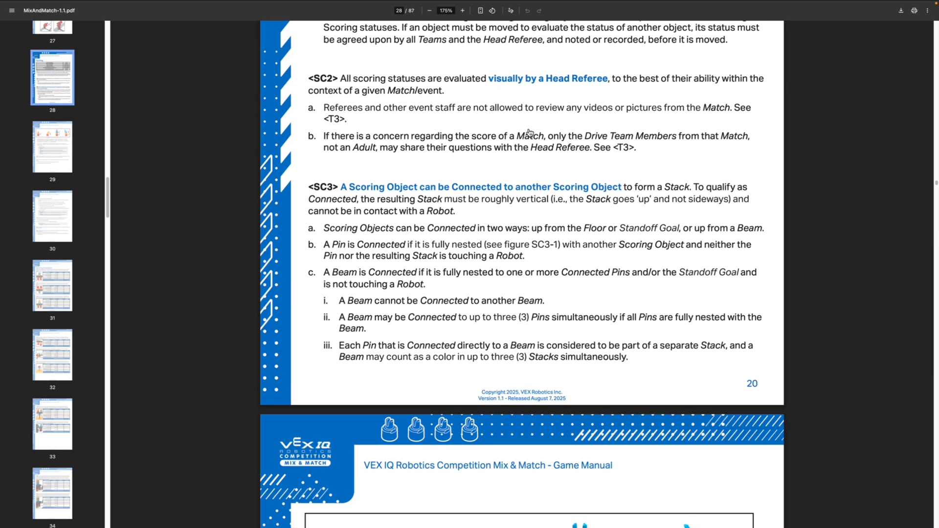
# Mark the SC3 rule text on page 28 about Scoring Objects counting as Connected.
pyautogui.moveTo(352, 217); pyautogui.dragTo(476, 217)
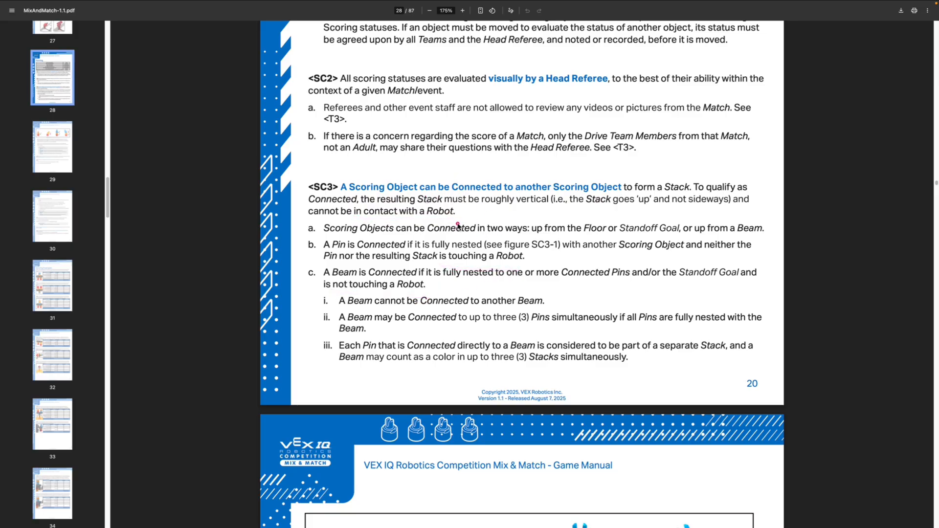
pyautogui.moveTo(478, 217)
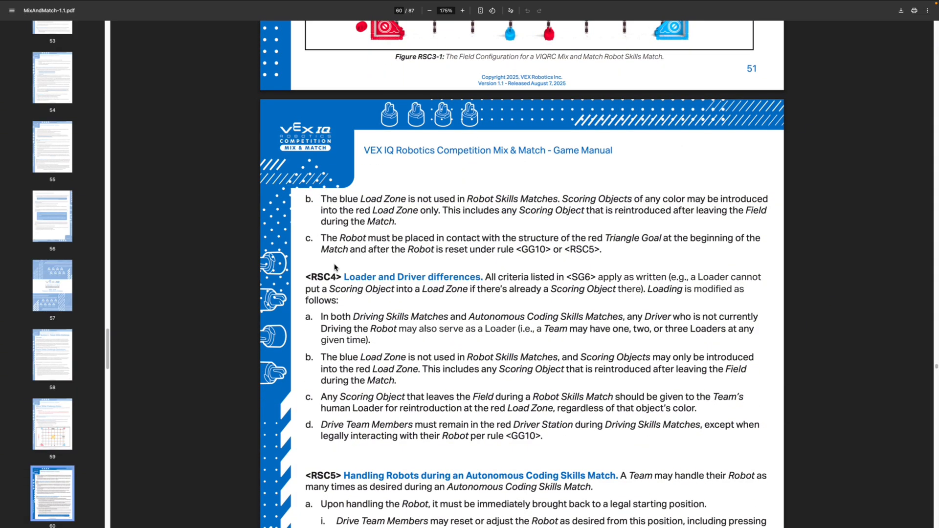
# Underline RSC3 c placing the Robot at the red Triangle Goal, then scroll through the nearby field figure and rules.
pyautogui.moveTo(321, 246); pyautogui.dragTo(376, 246)
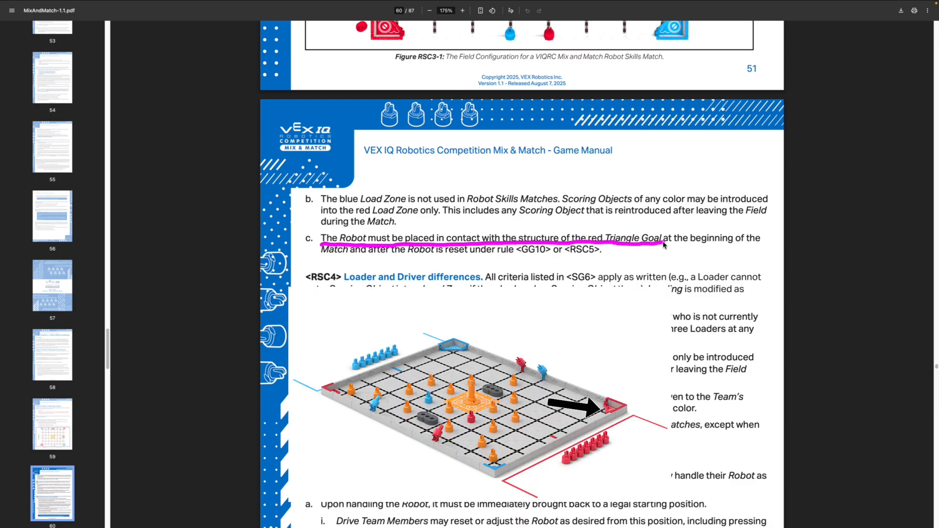
pyautogui.moveTo(664, 244); pyautogui.dragTo(422, 263)
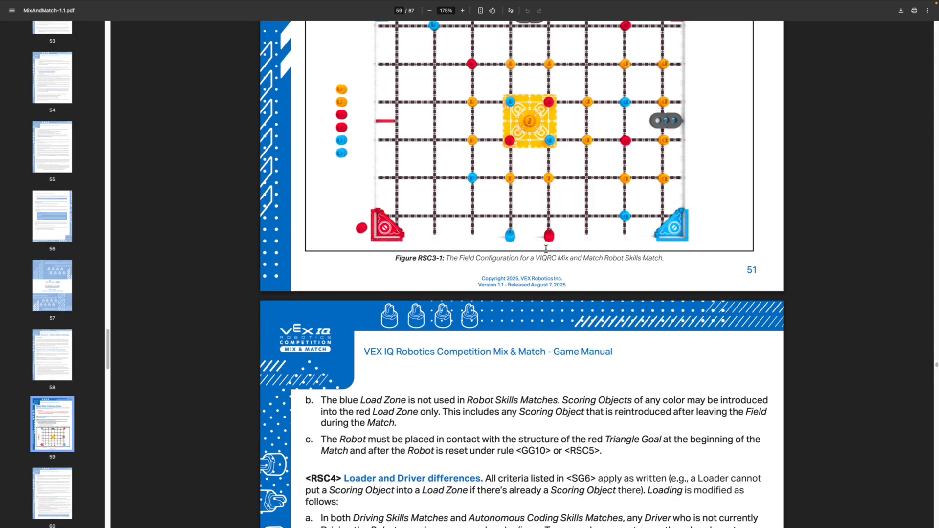
pyautogui.scroll(-3)
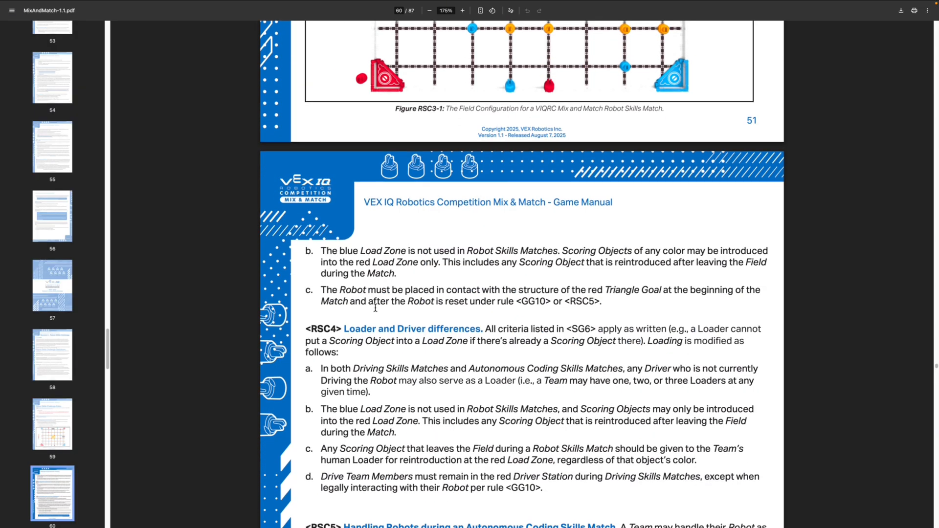
pyautogui.scroll(-3)
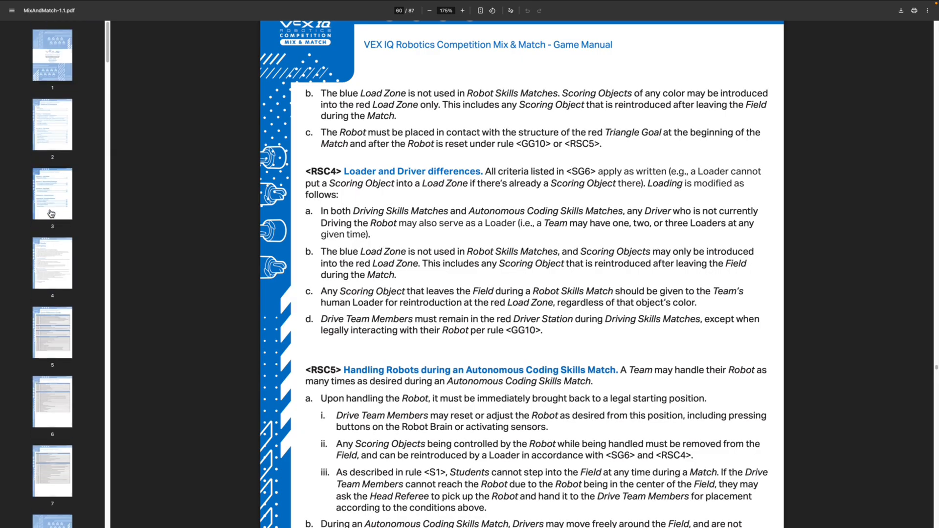
# Return to the Mix & Match 2025-2026 Game Manual Version 1.1 cover page.
pyautogui.click(52, 54)
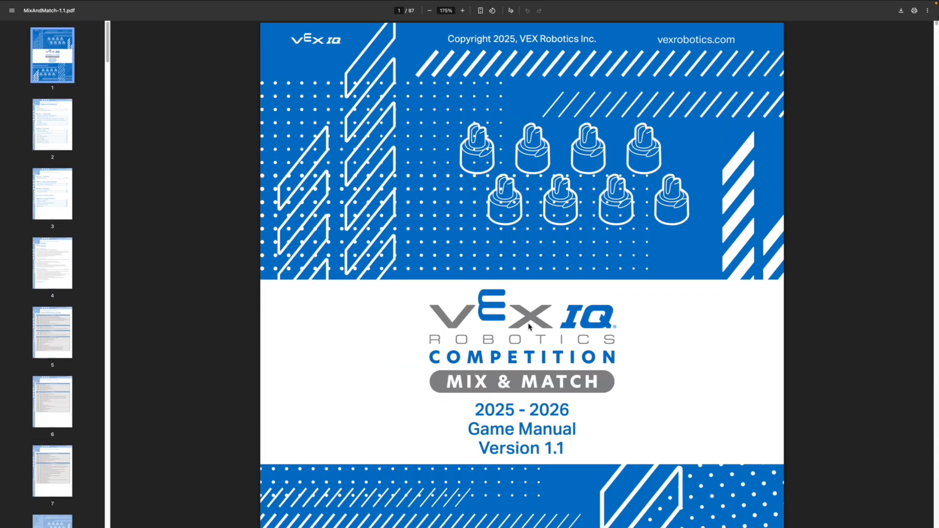
pyautogui.scroll(-3)
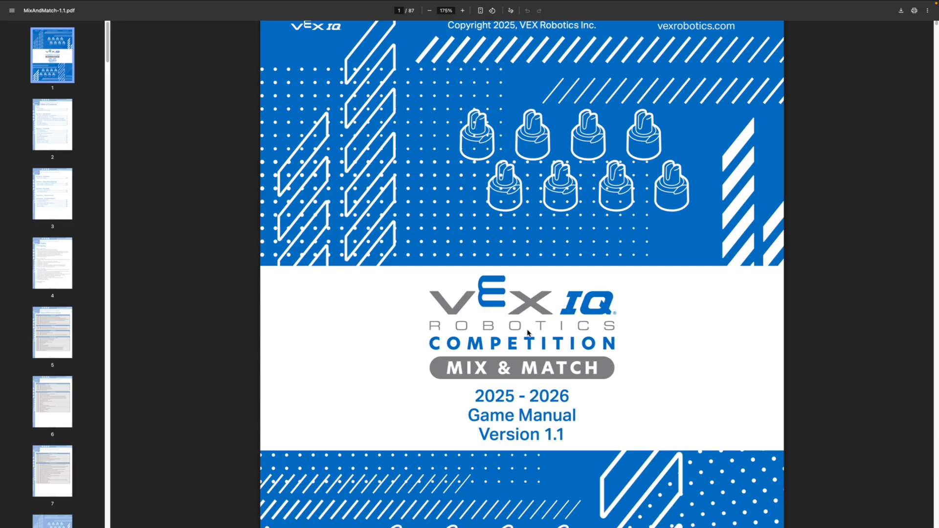
pyautogui.moveTo(527, 336)
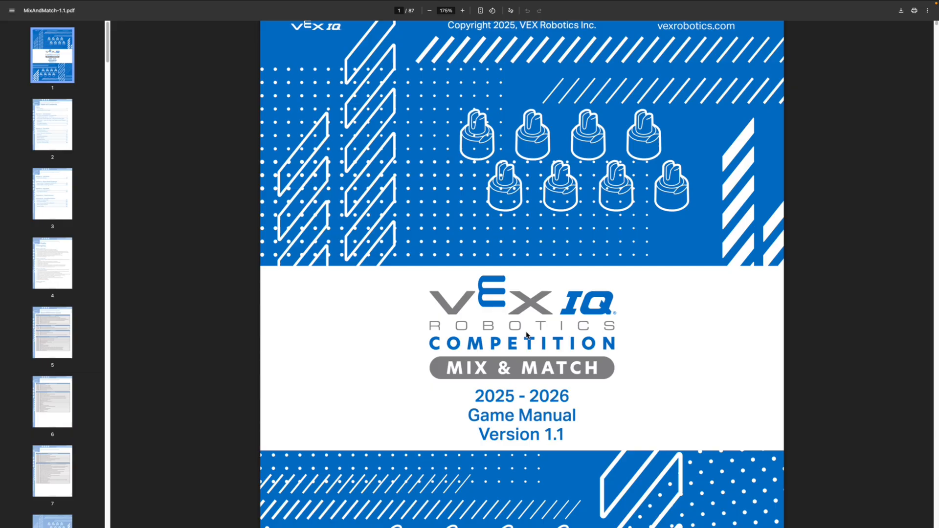
pyautogui.moveTo(526, 331)
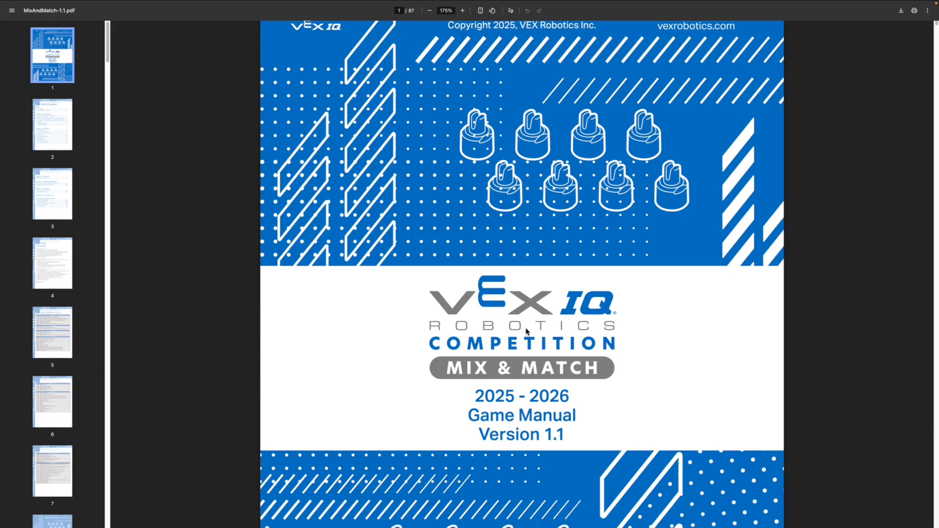